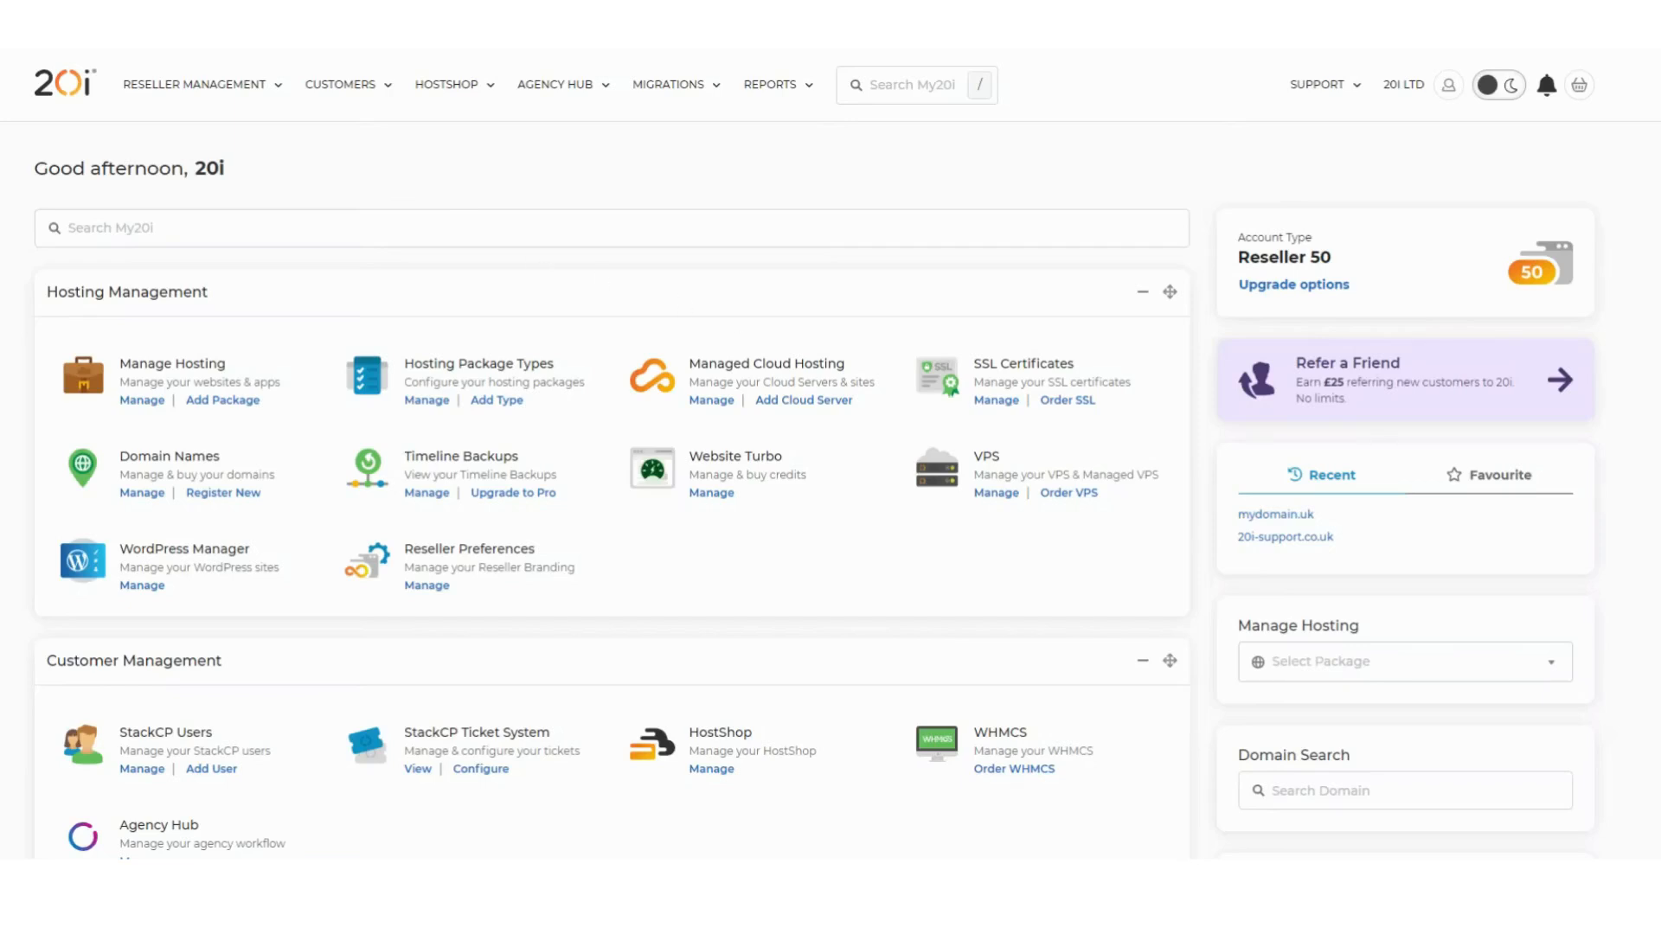
Create virtual nameservers ns1–ns4 on myvirtualnameservers.co.uk from Manage Virtual Nameservers
click(194, 85)
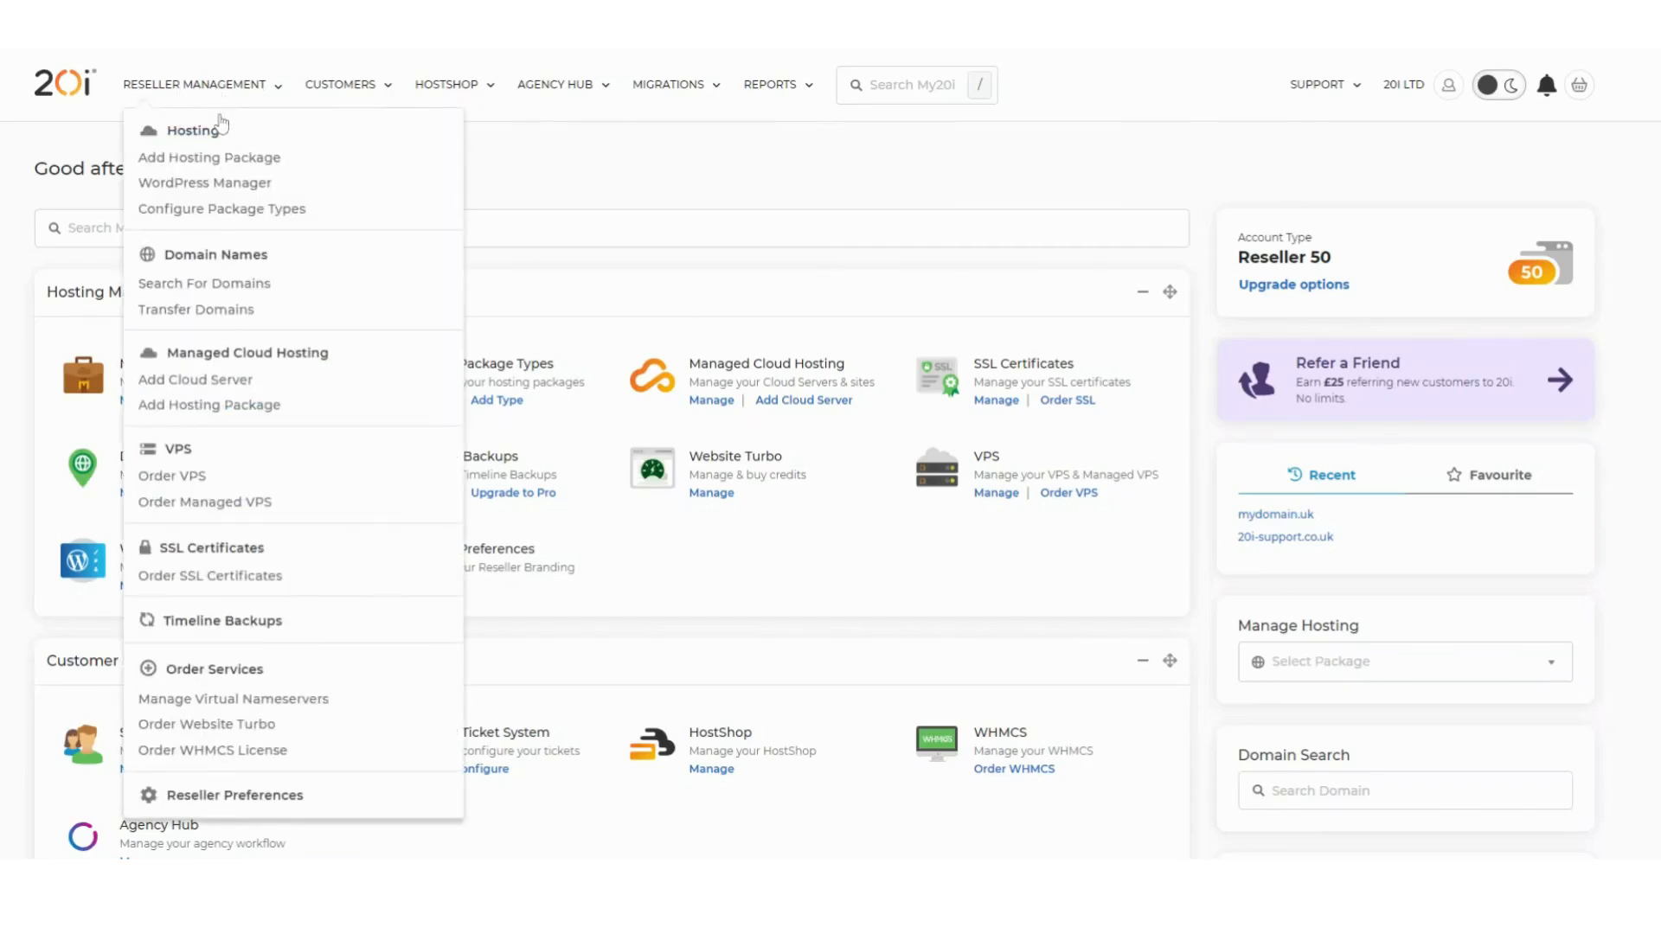
mouse_move(255, 698)
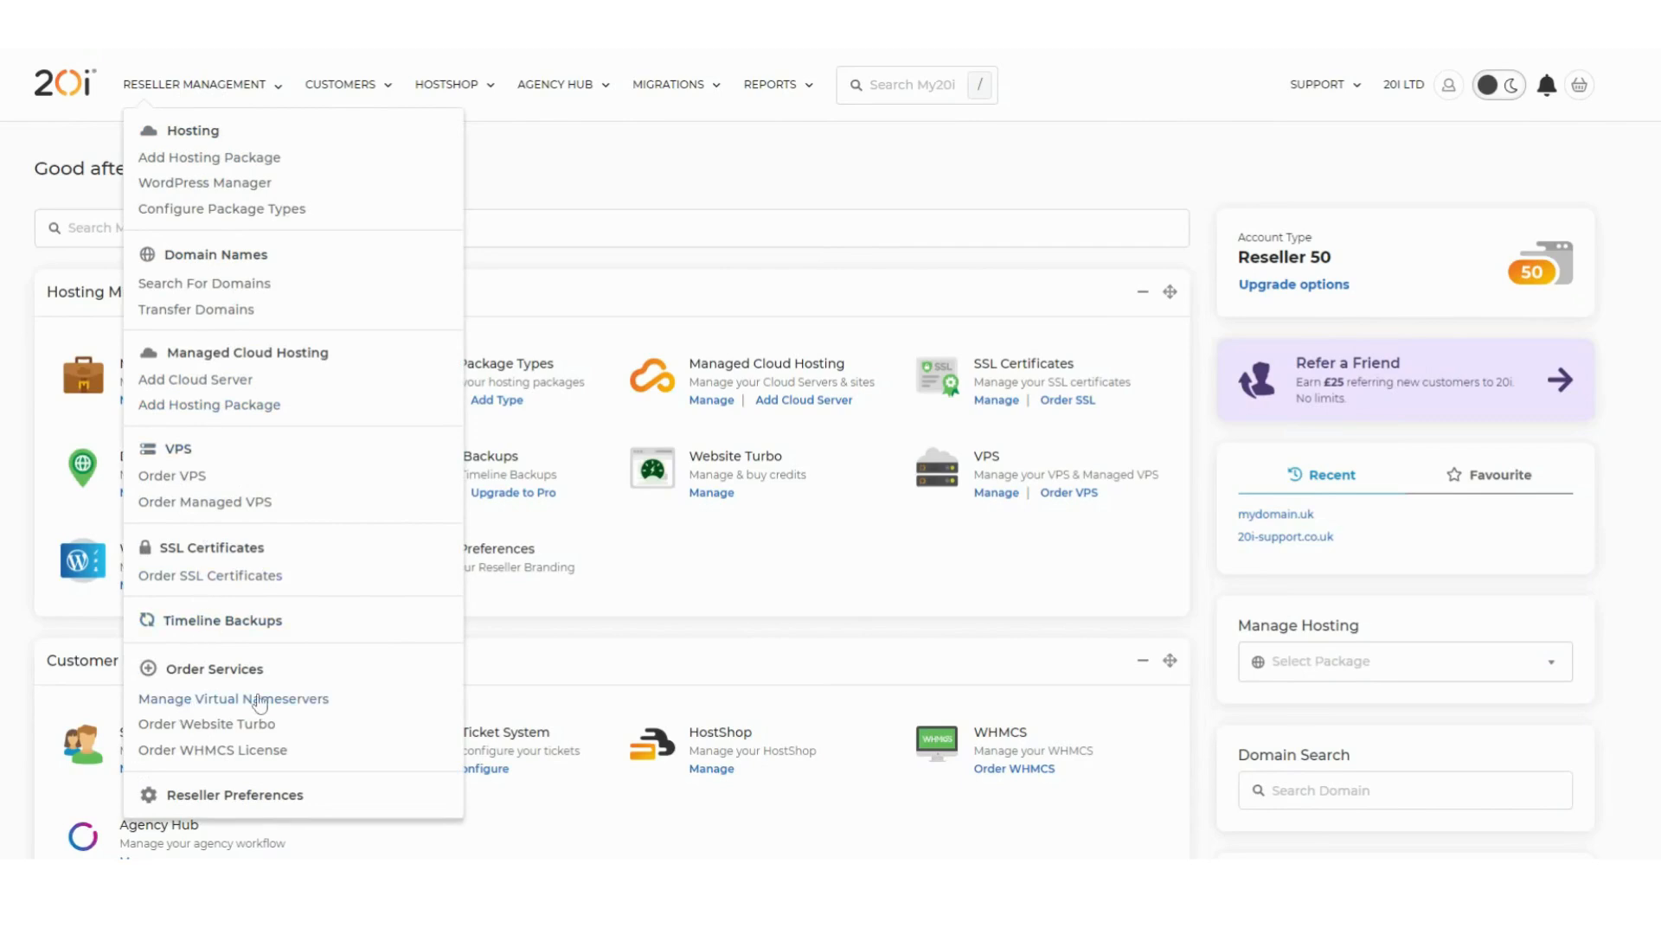
mouse_move(240, 706)
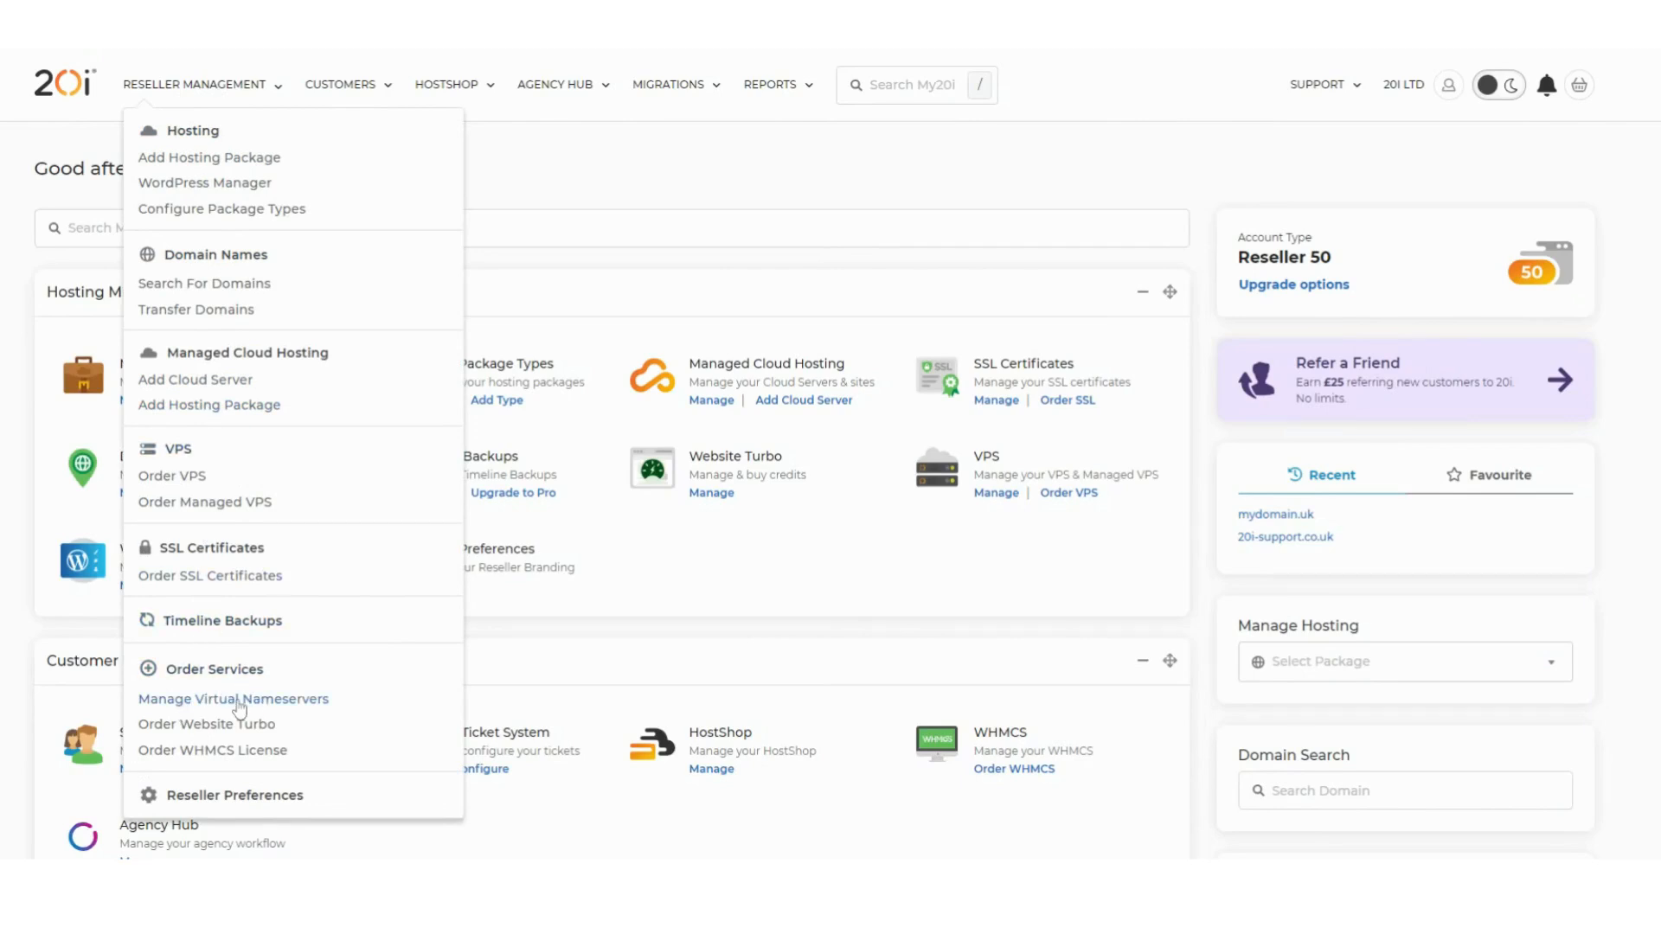
click(232, 698)
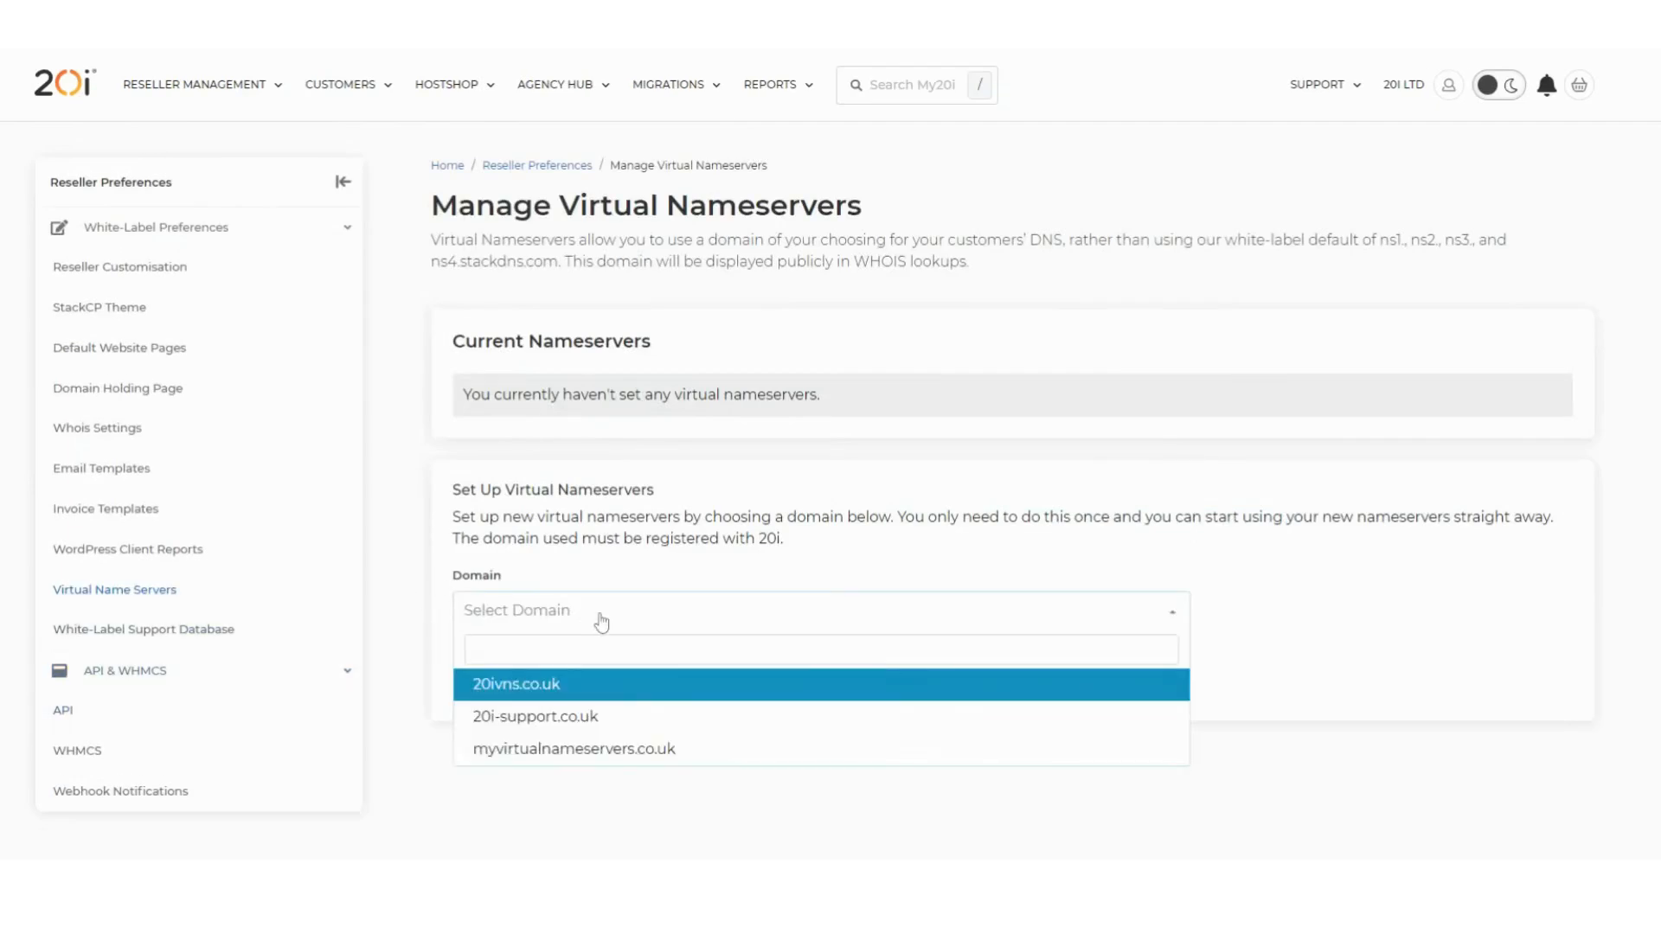
click(575, 747)
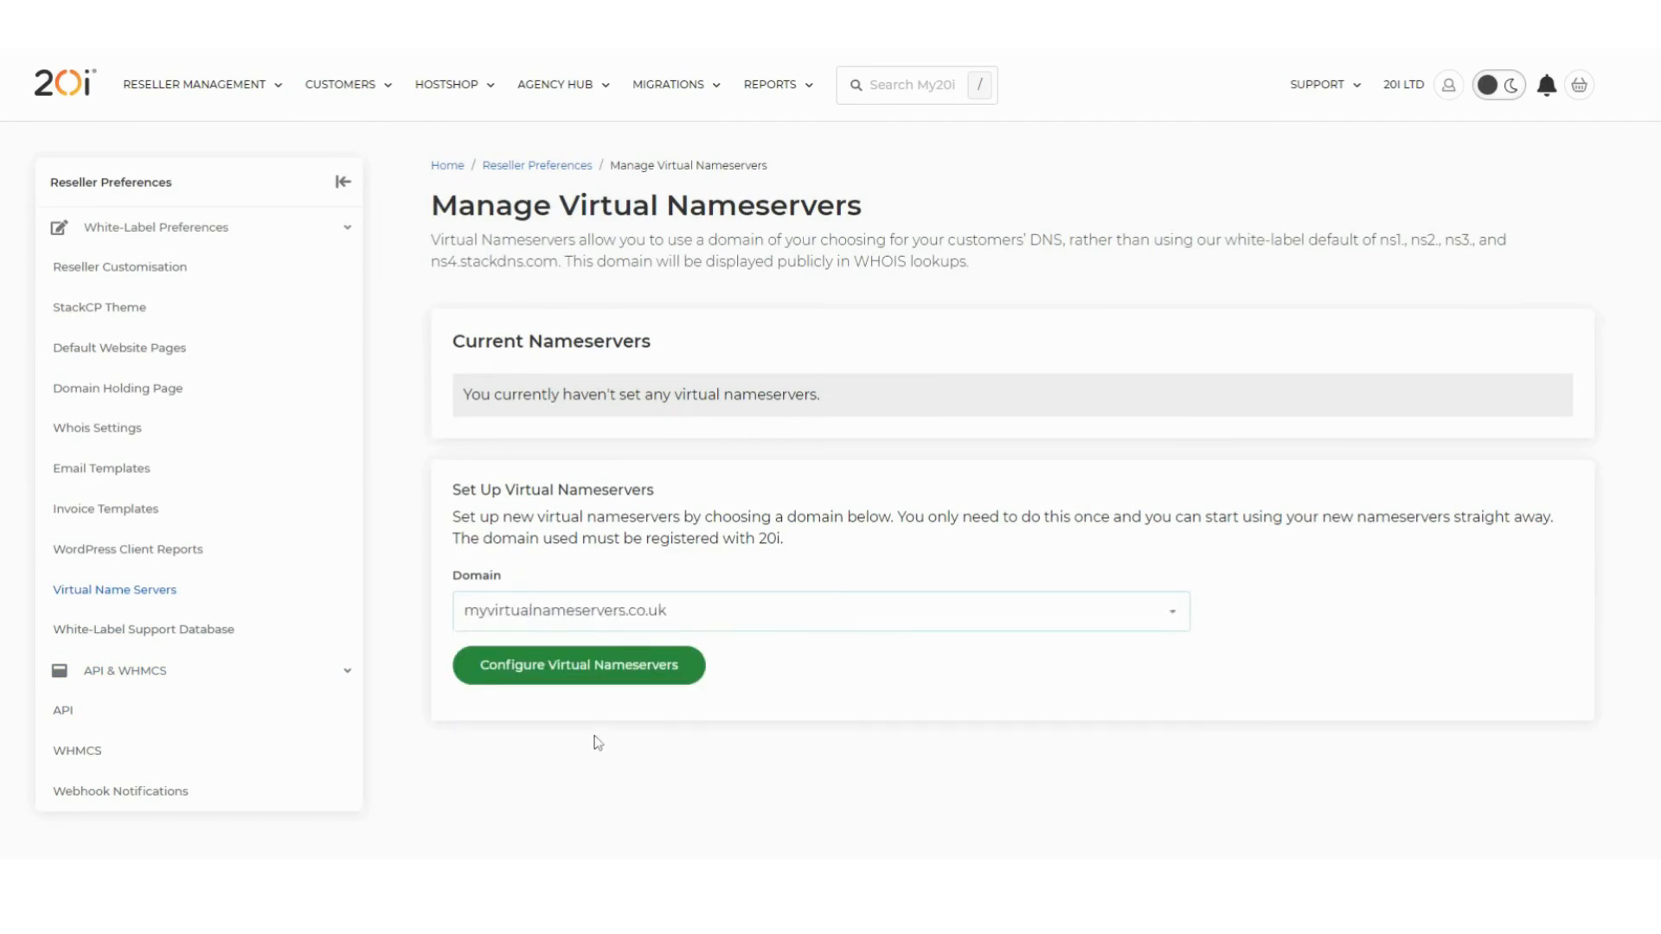
click(579, 665)
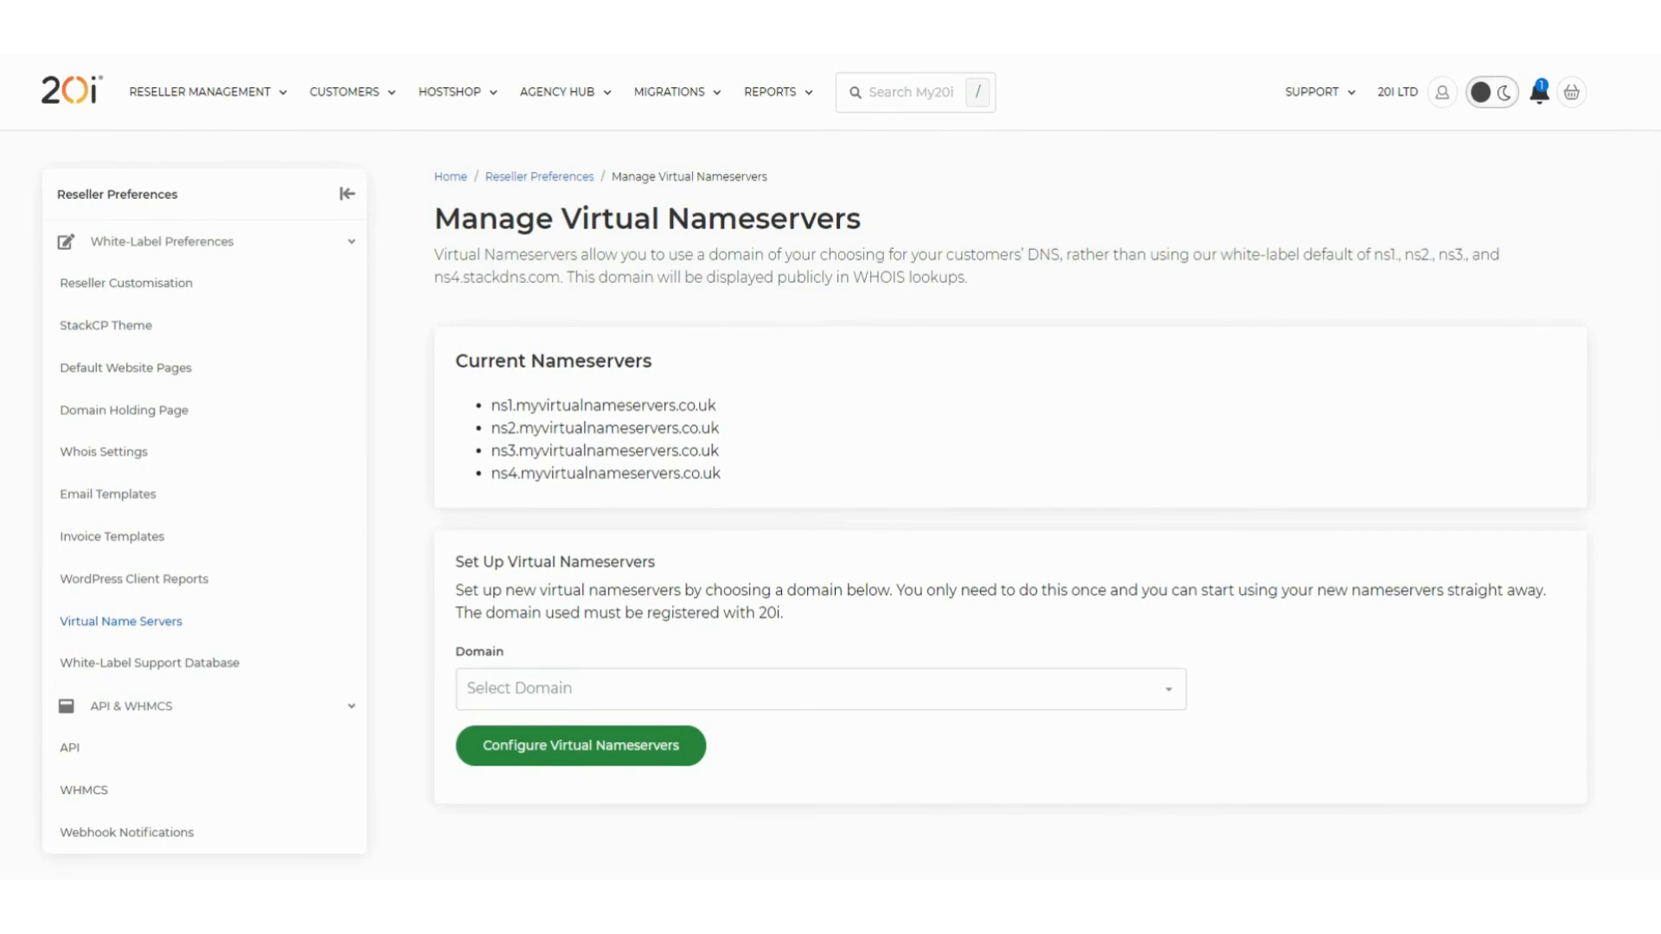
mouse_move(771, 495)
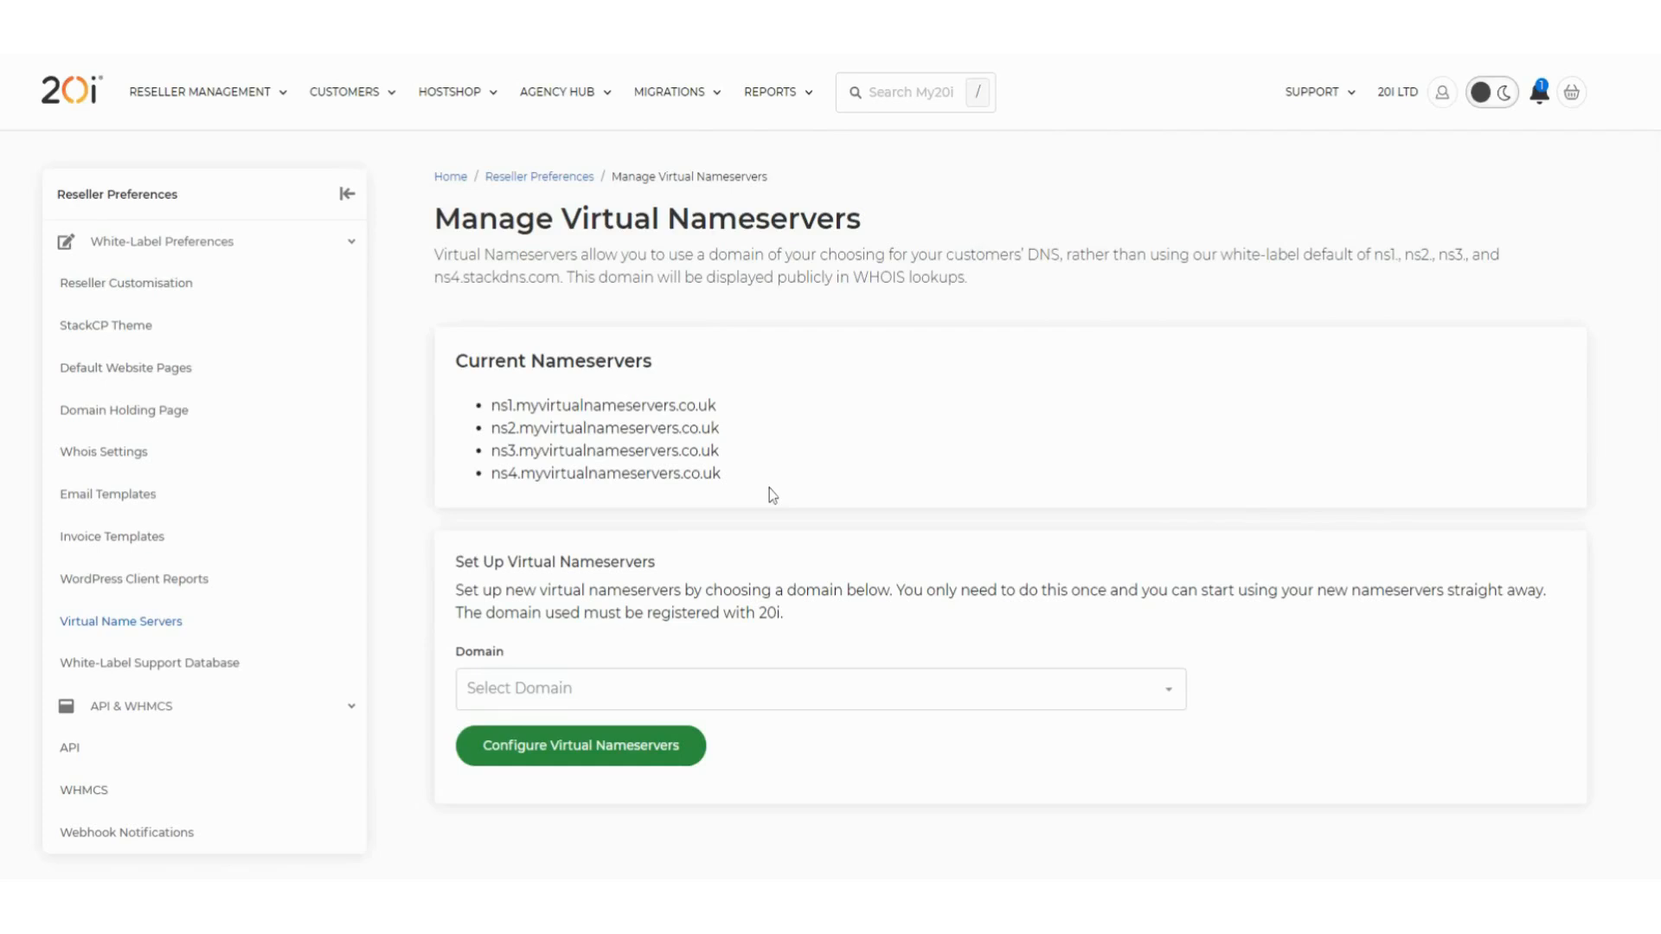
mouse_move(773, 495)
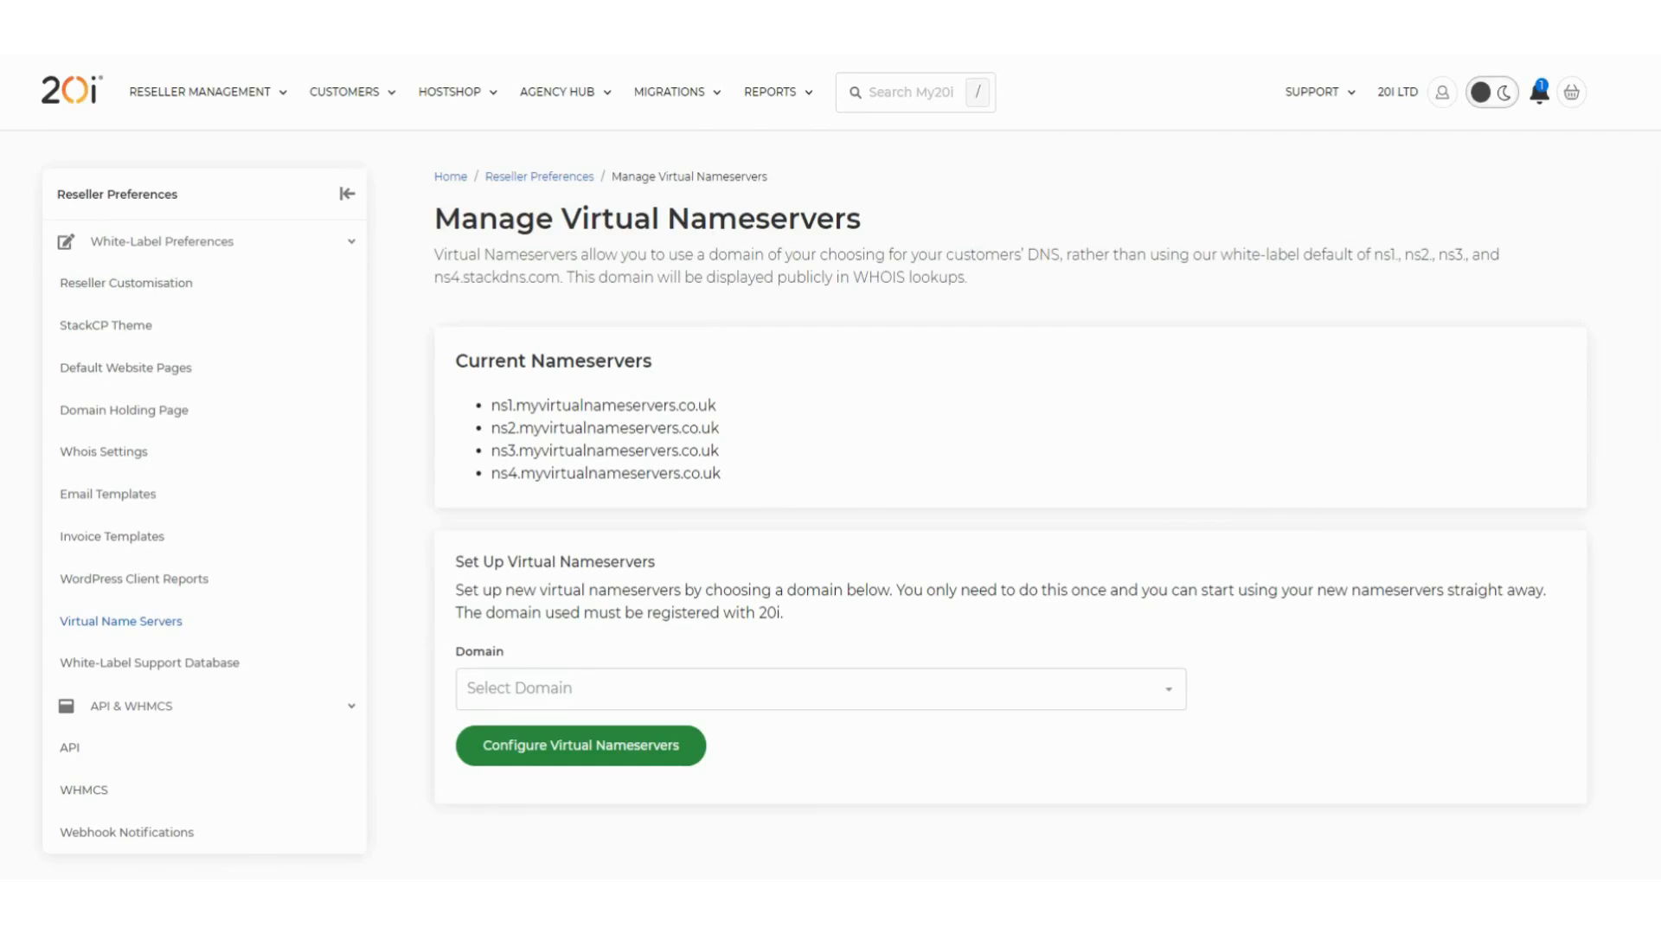